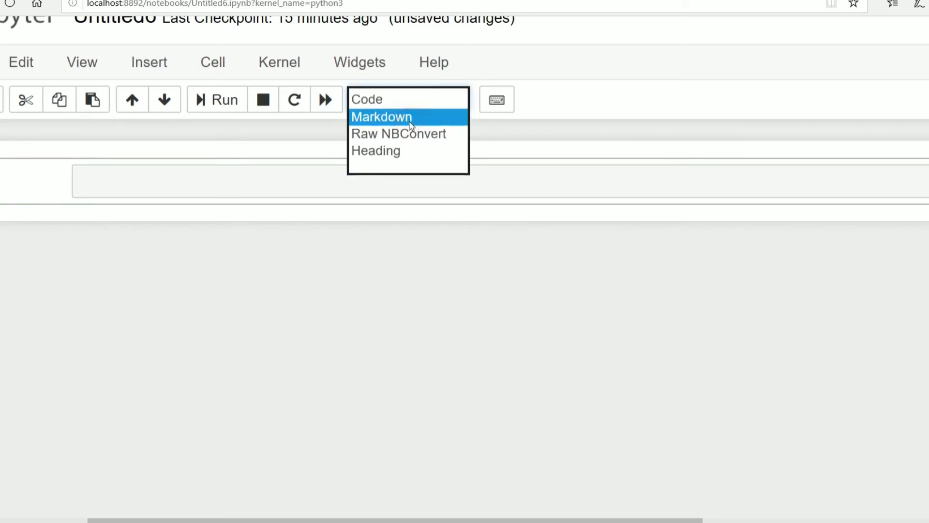
- Make the first cell Markdown with '# Variables and Data type' and render it
click(381, 117)
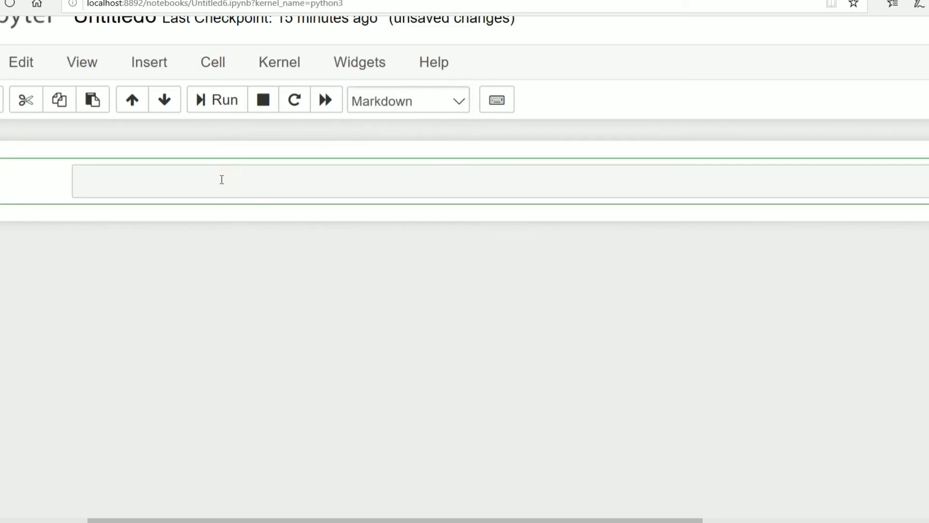
text(#)
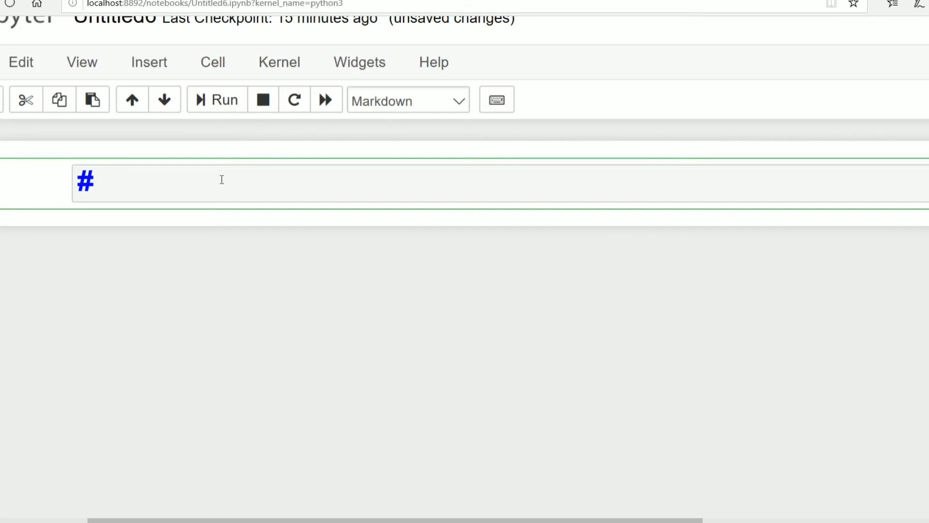
text(Var)
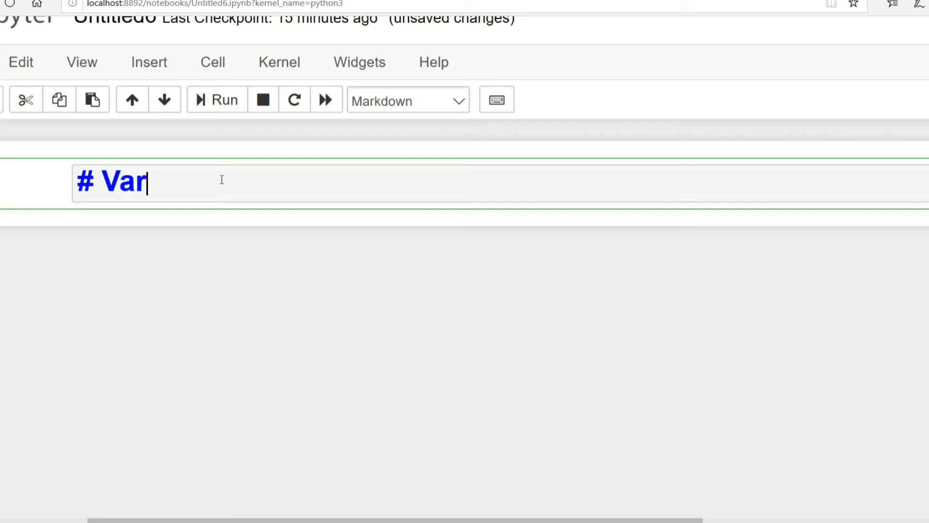
text(iable)
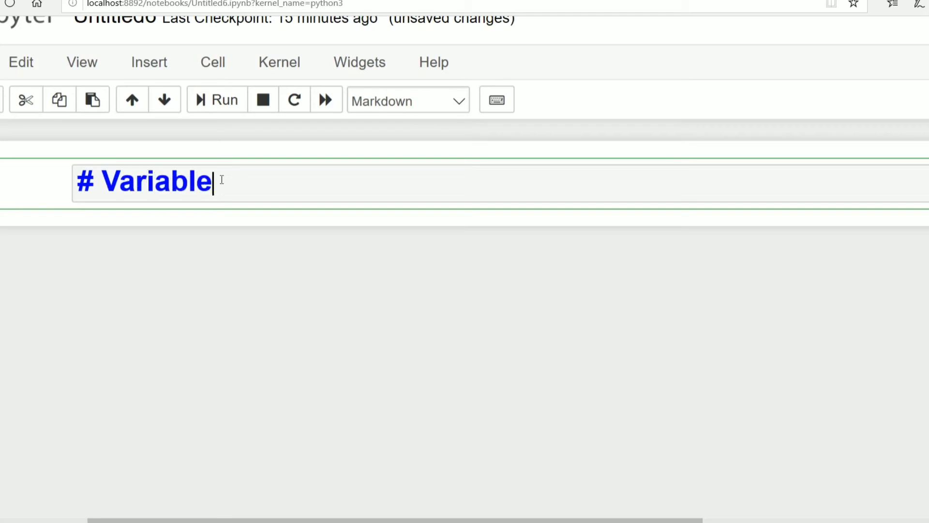
text(s and)
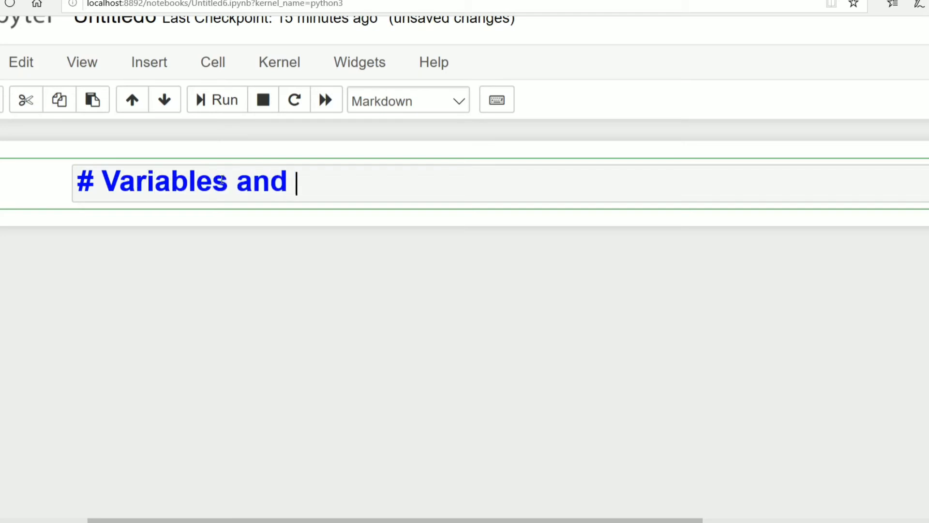
text(Data)
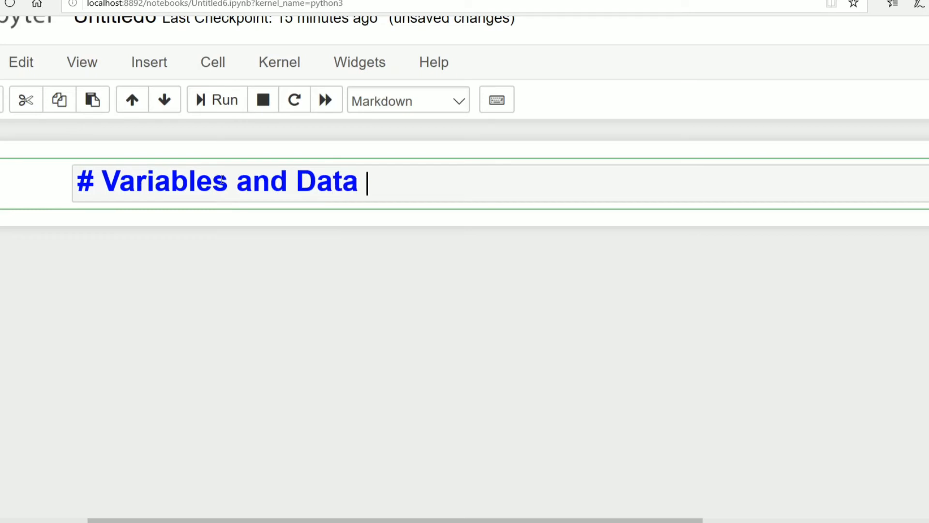
text(type)
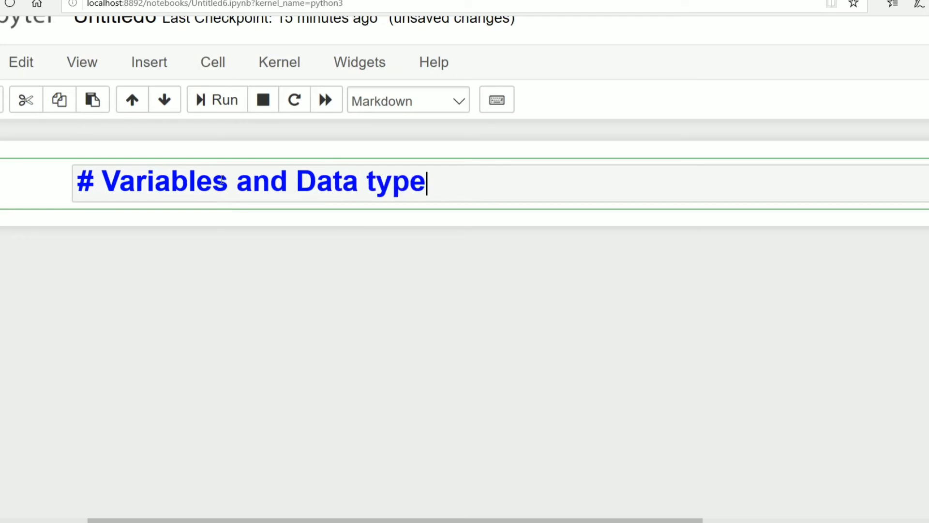
click(216, 99)
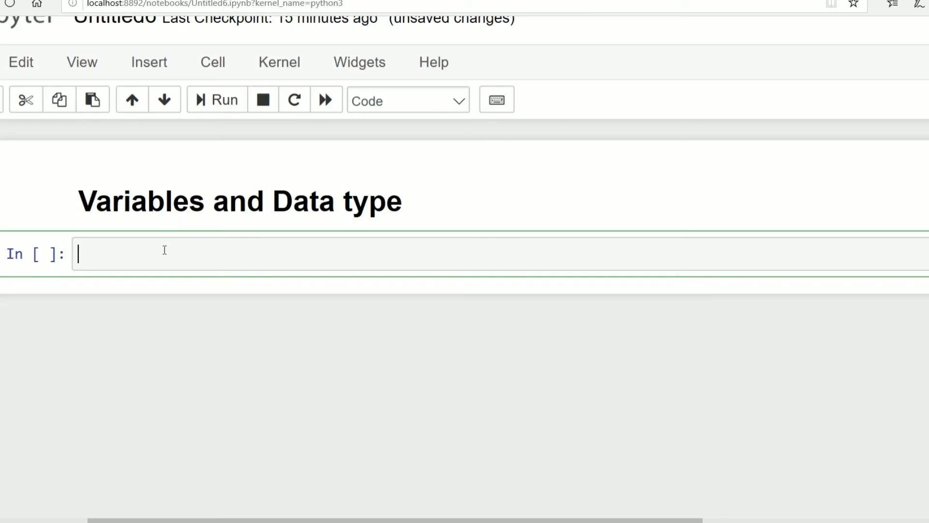
mouse_move(155, 257)
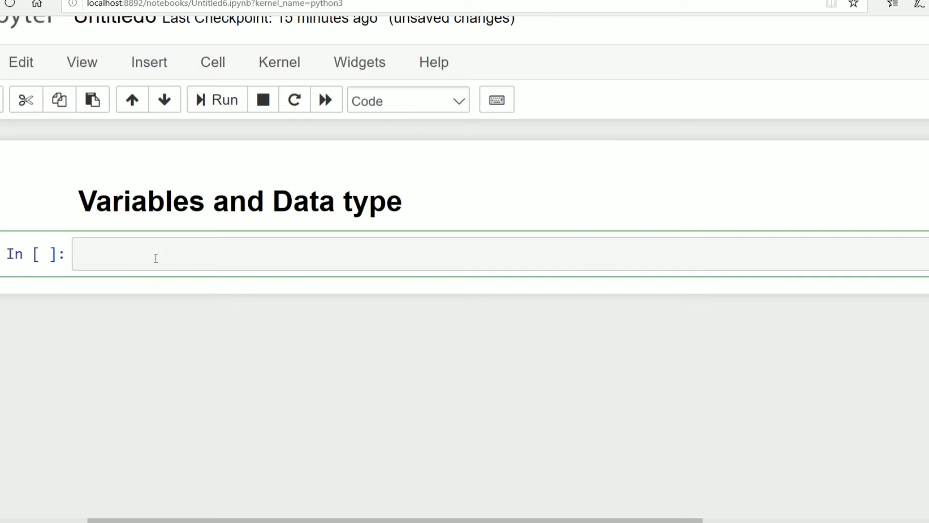
- Enter a=5, b=4.9, c=True, d=5+7j in the code cell and run it
text(a=5)
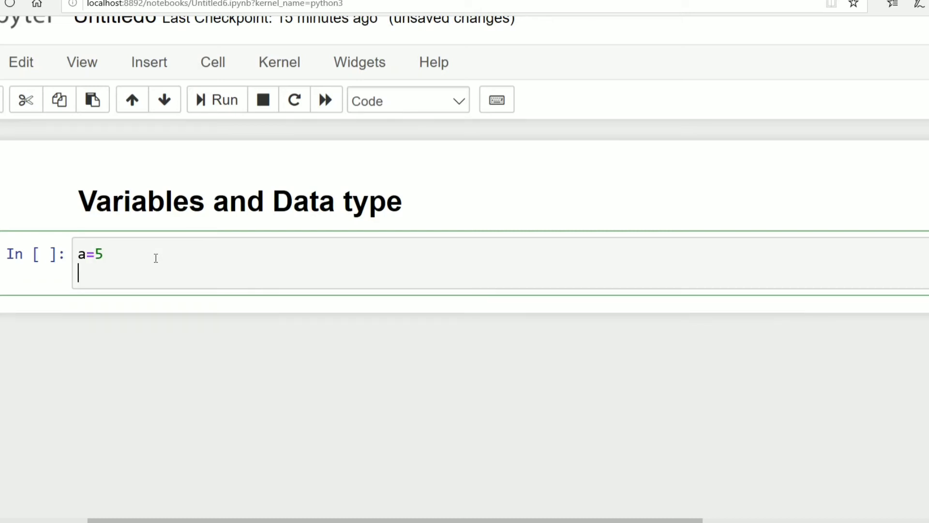
text(b)
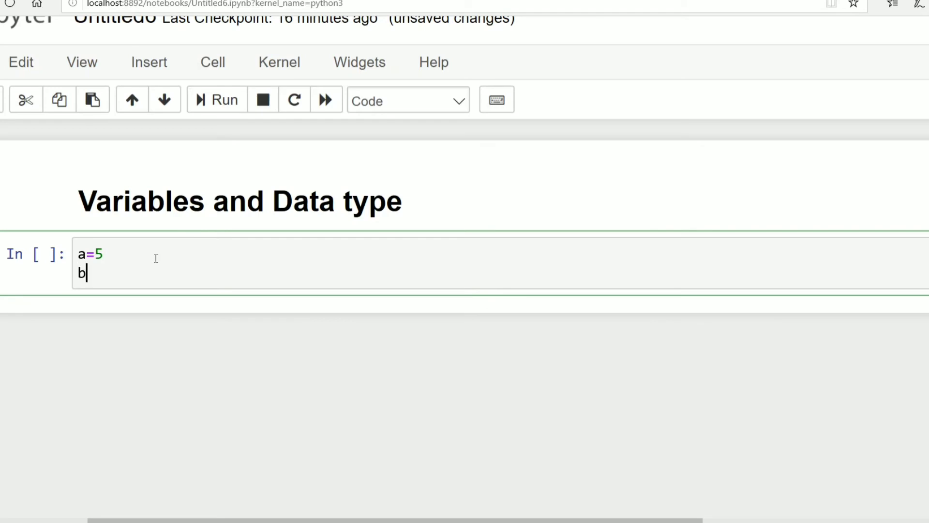
text(=4.9)
text(c=)
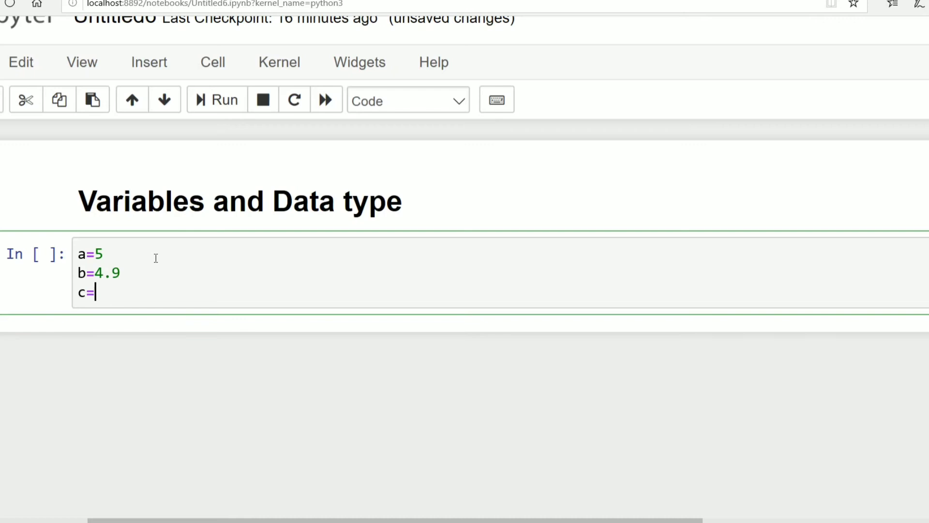
text(T)
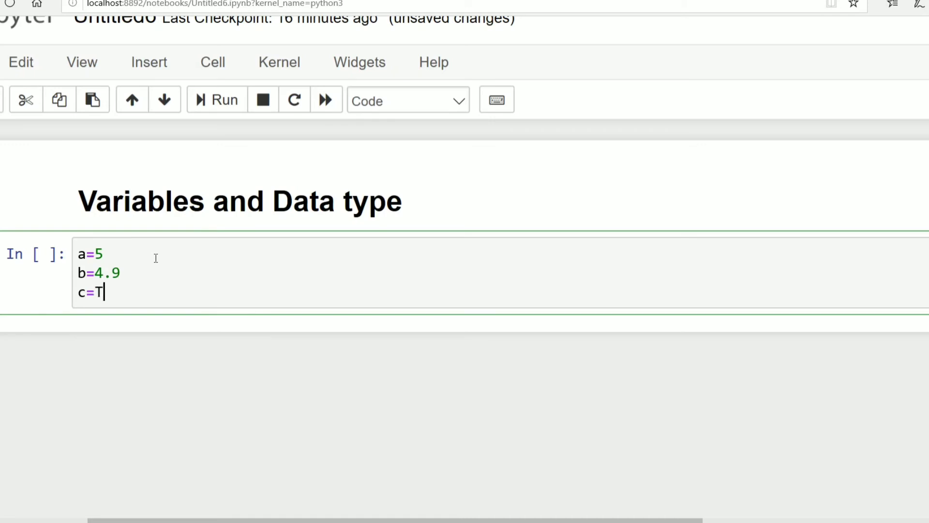
text(rue)
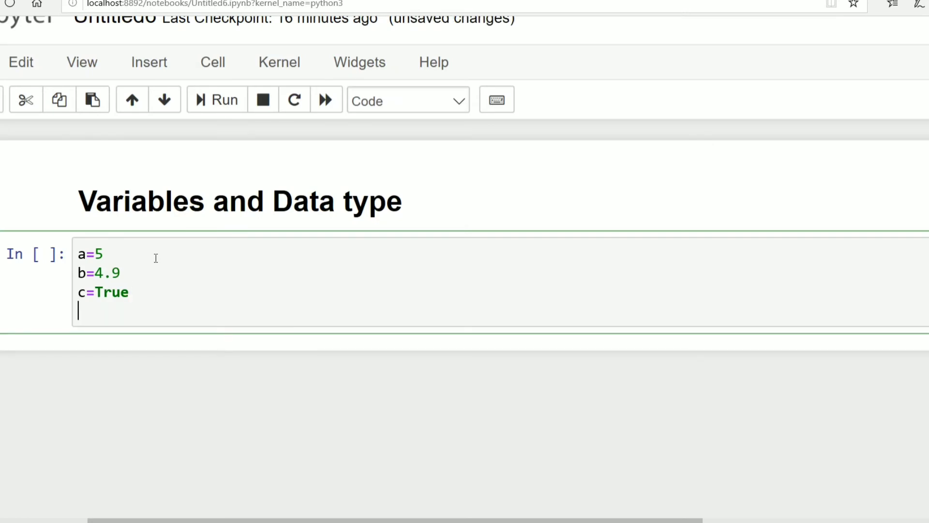
text(d=)
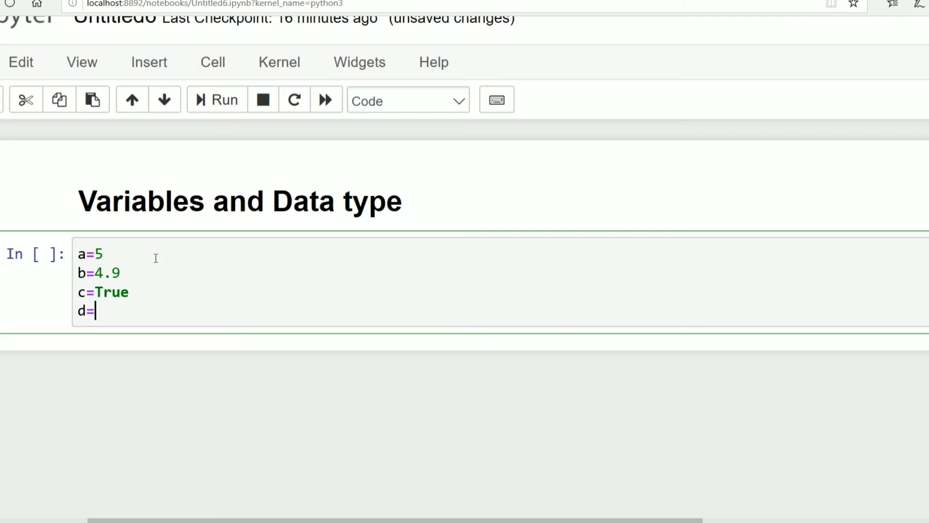
text(5+)
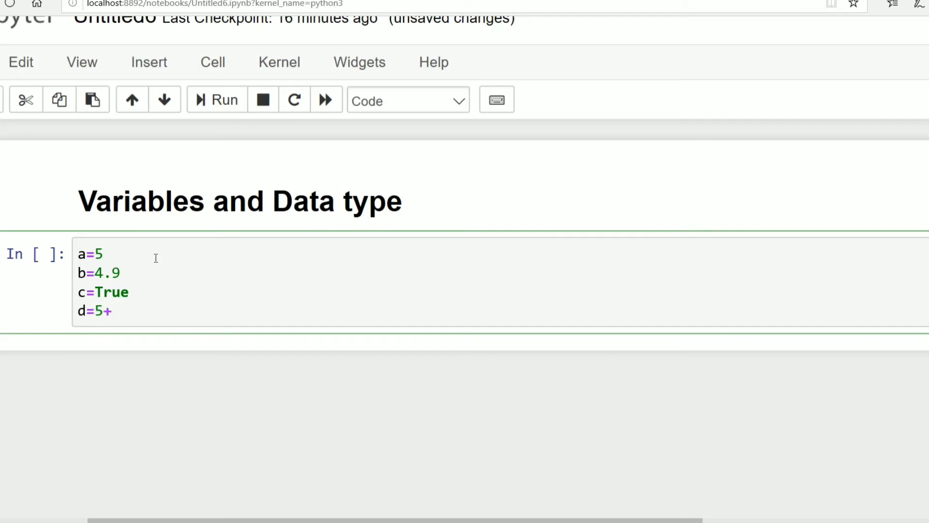
text(7)
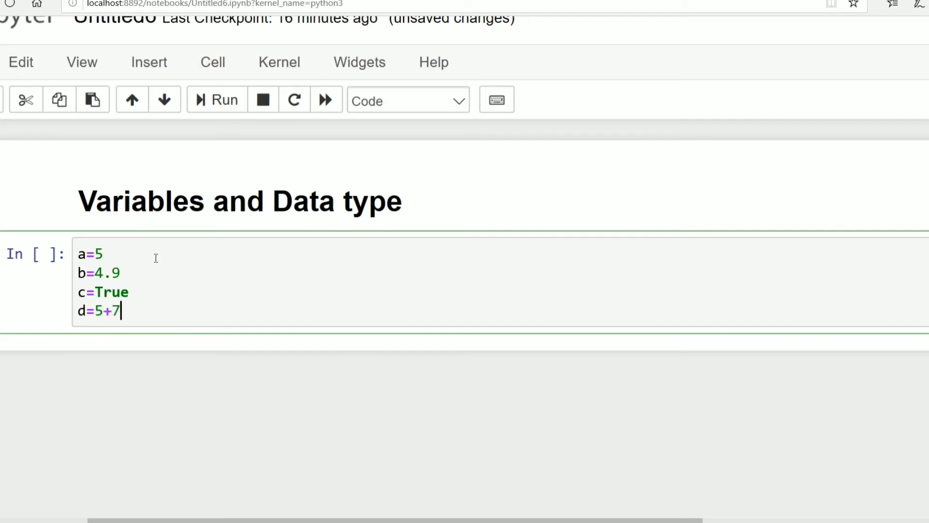
text(j)
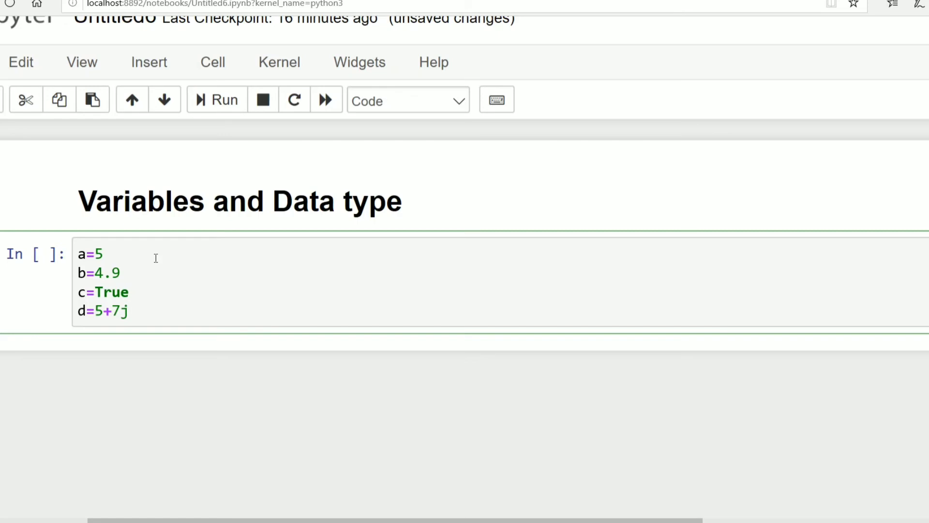
click(224, 98)
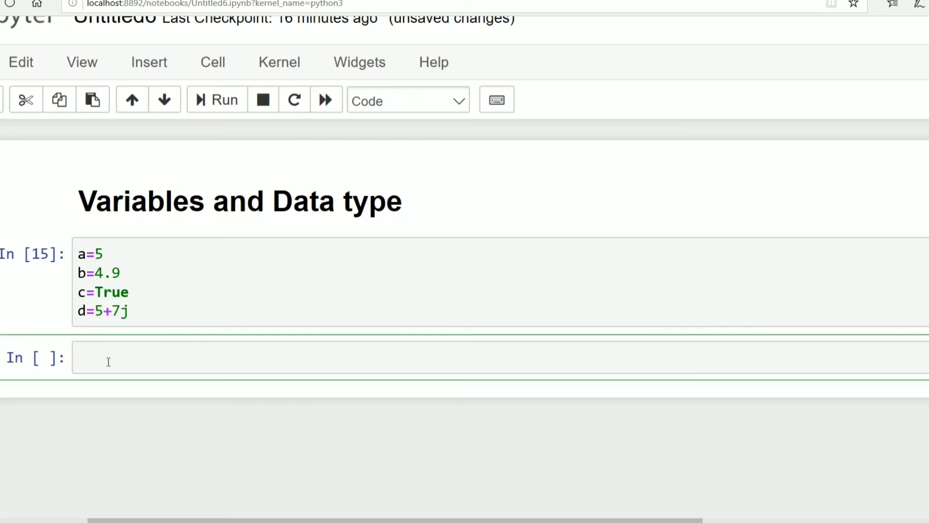
- Write the type(a) and type(b) checks in the new cells
click(107, 356)
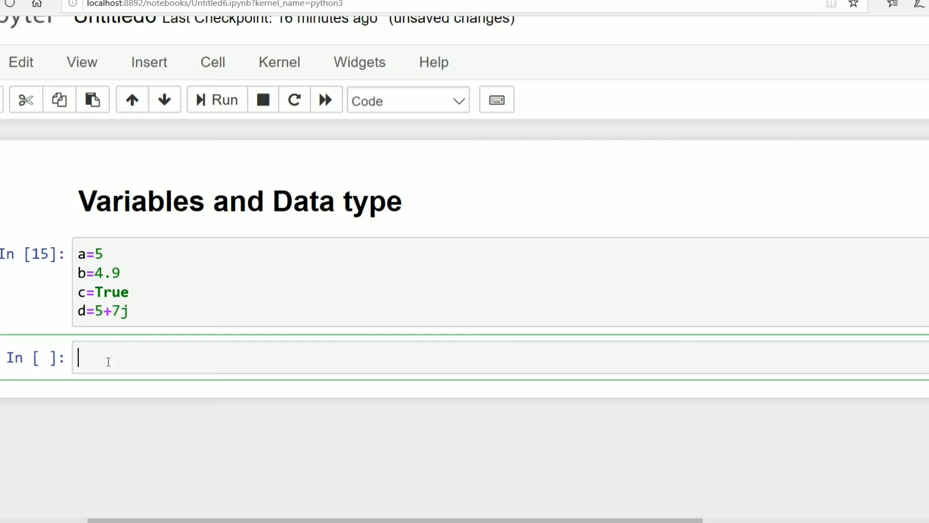
text(type)
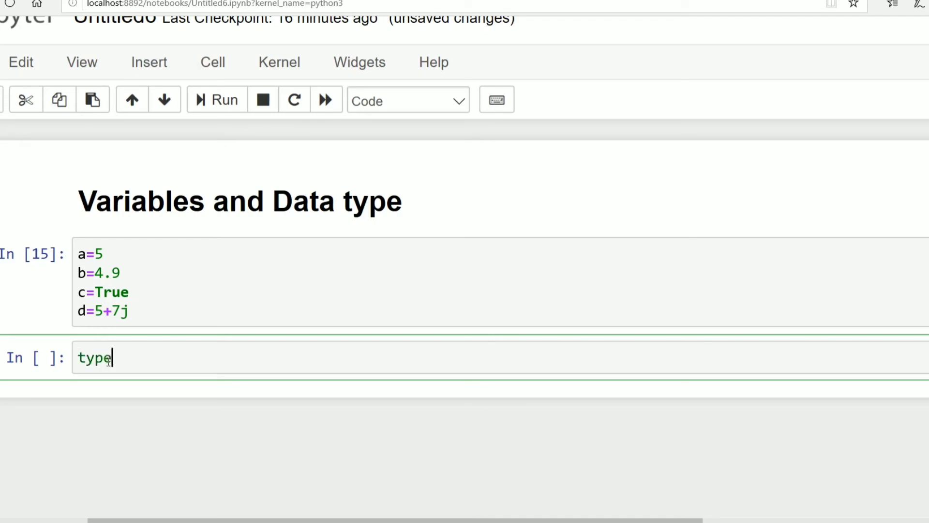
text((a))
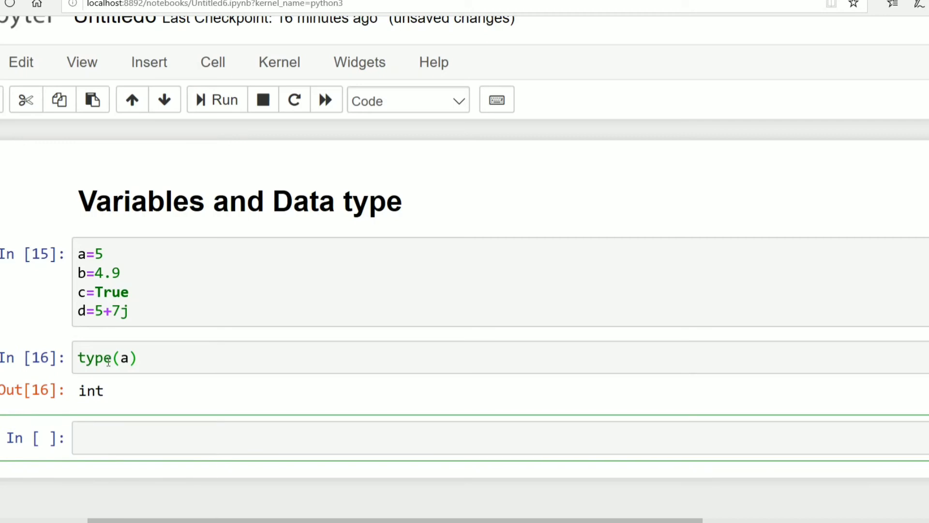
text(ty)
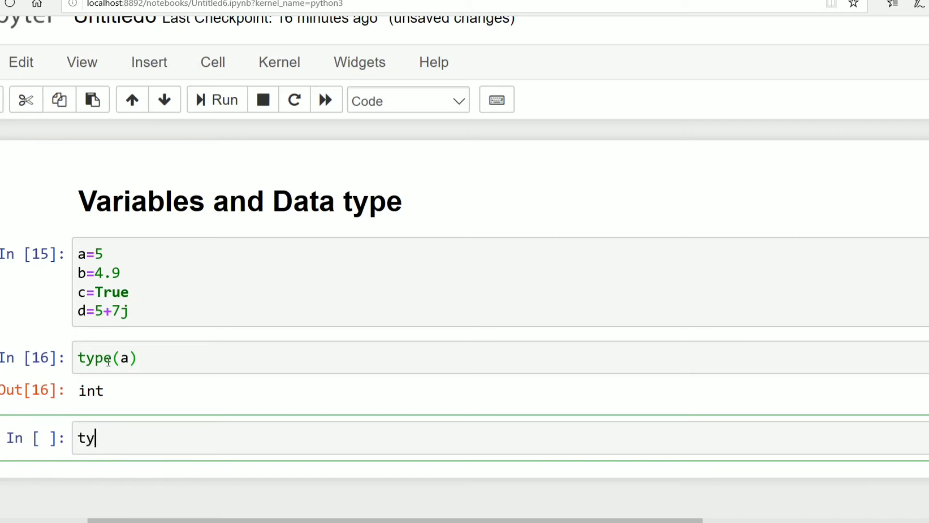
text(pe())
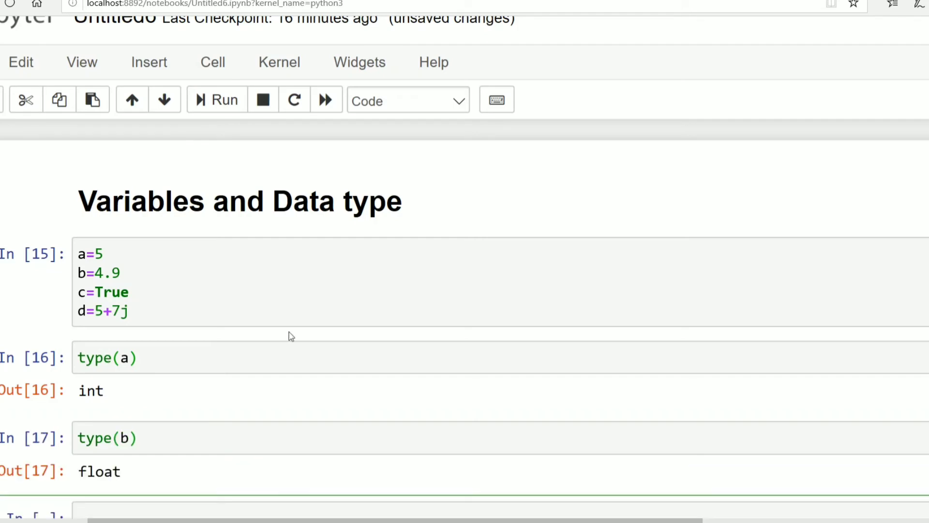
- Add type(c) and run it to show bool
scroll(down, 3)
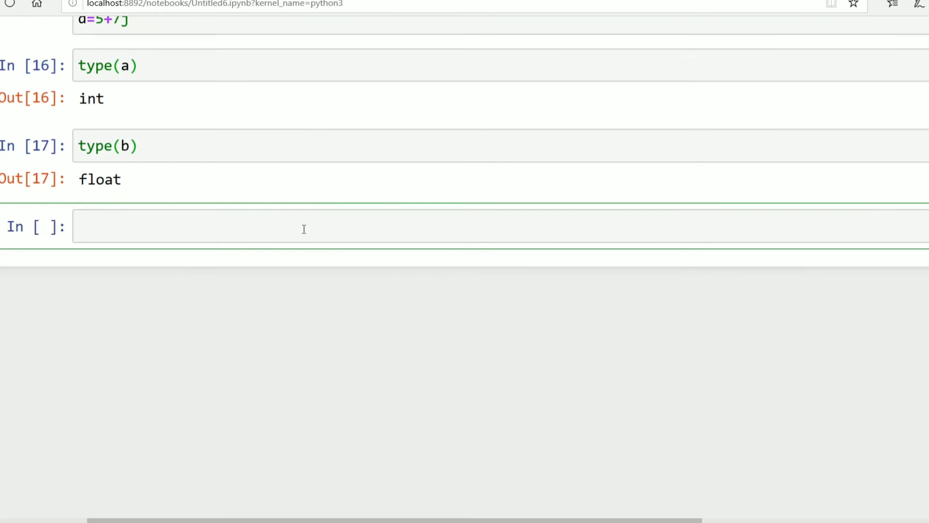
scroll(up, 3)
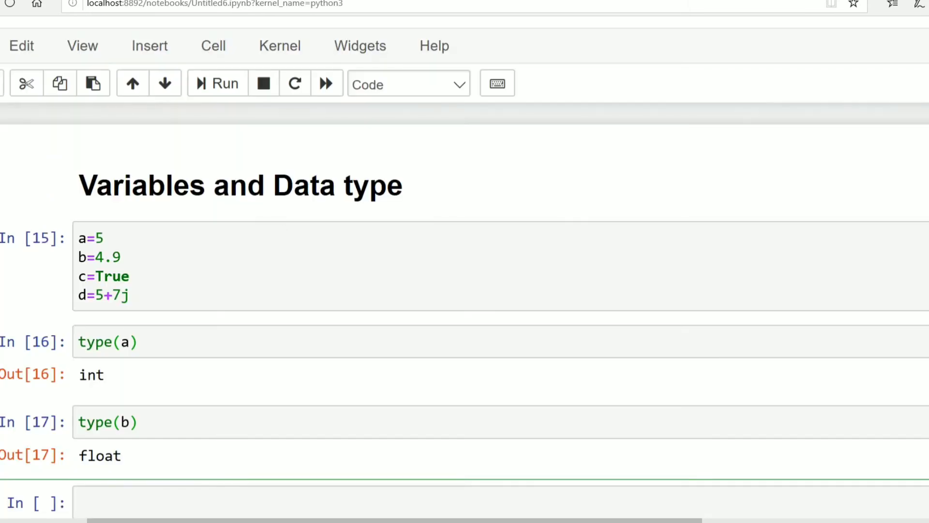
text(t)
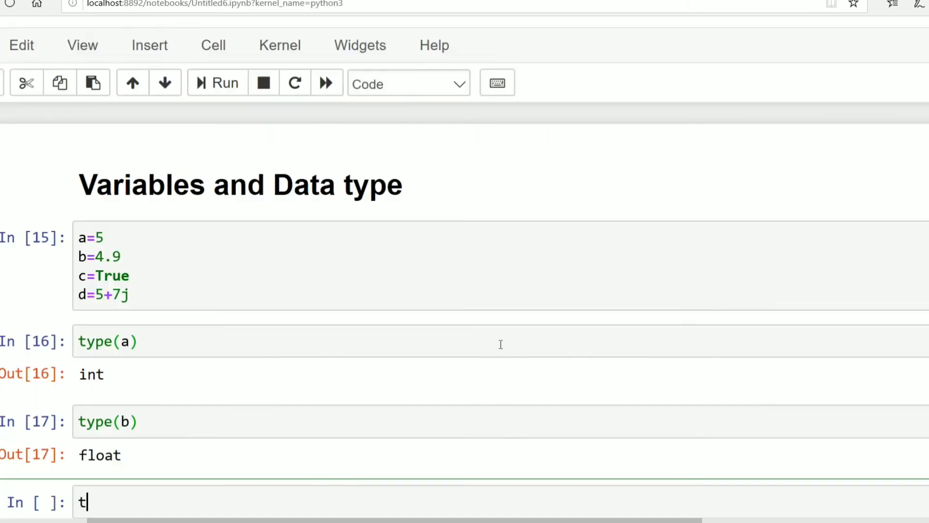
text(yp)
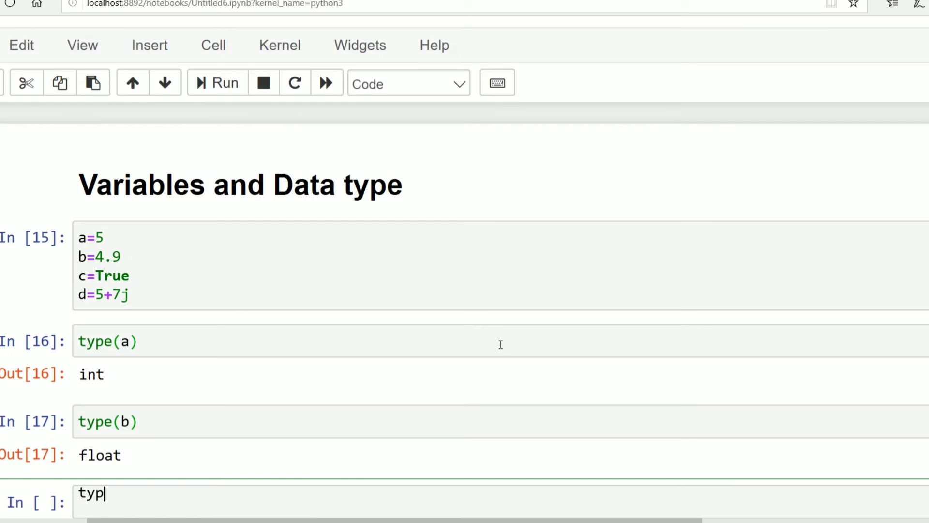
text(e(c))
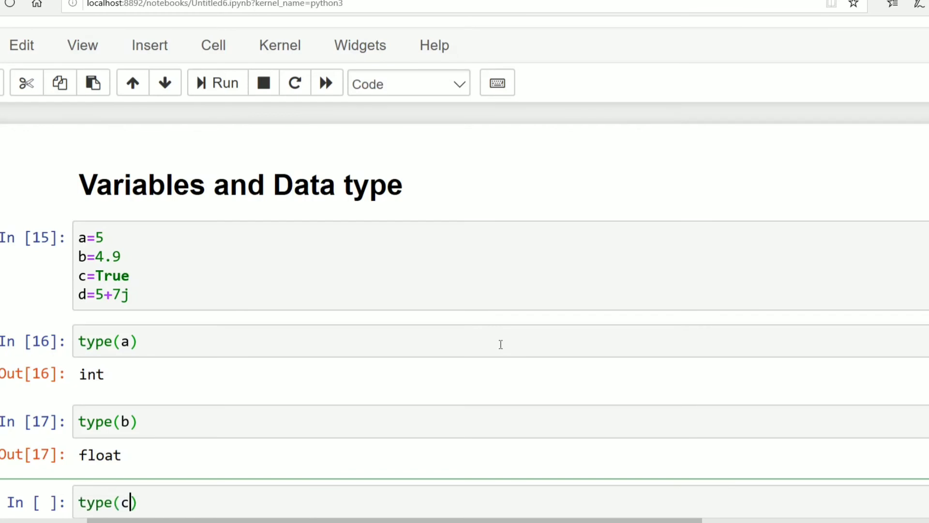
key(shift+Return)
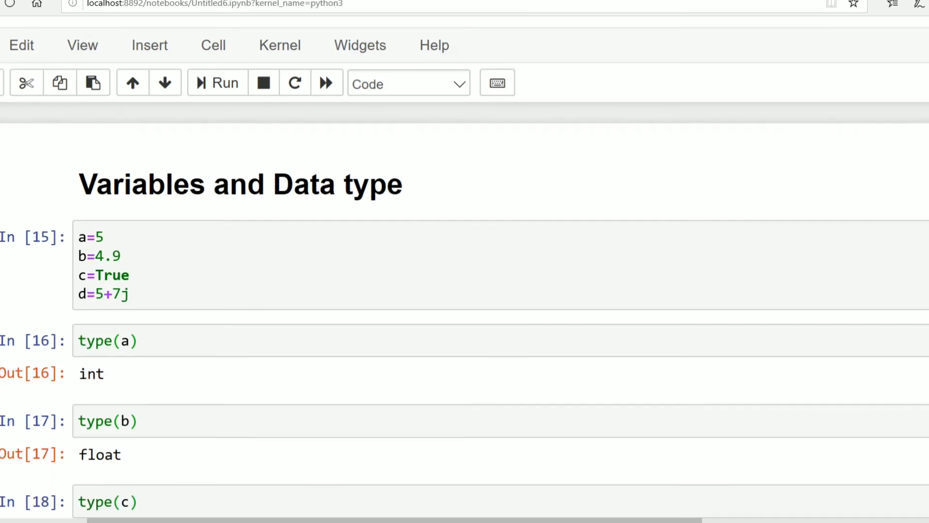
scroll(down, 3)
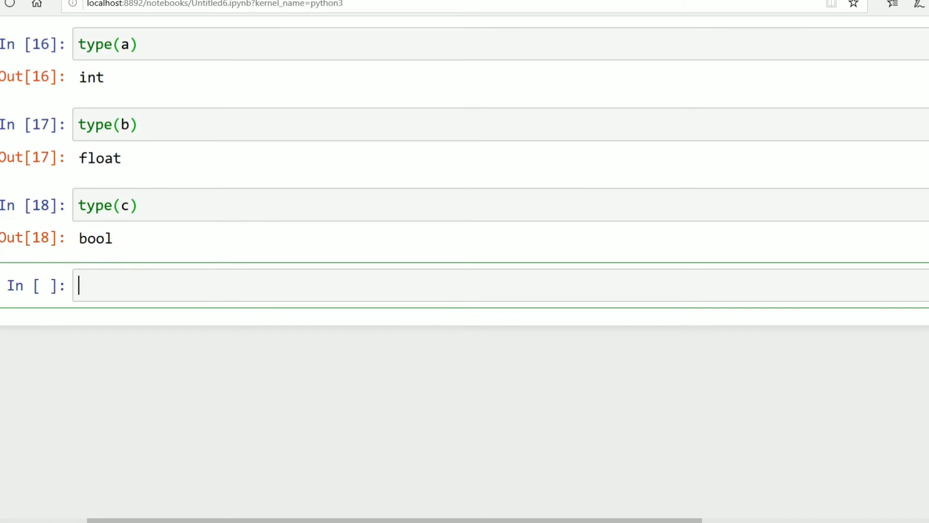
- Insert a cell above type(b) containing type(d) and run it, returning complex
scroll(up, 3)
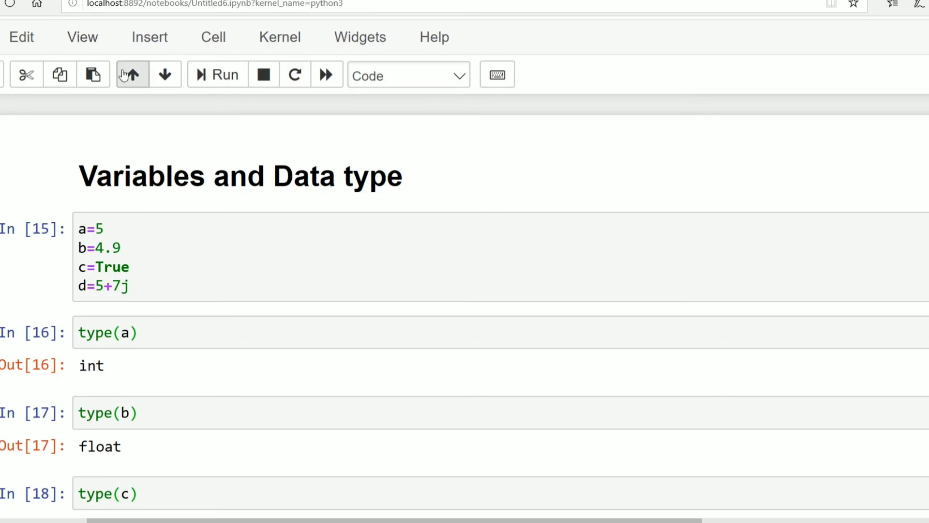
click(131, 74)
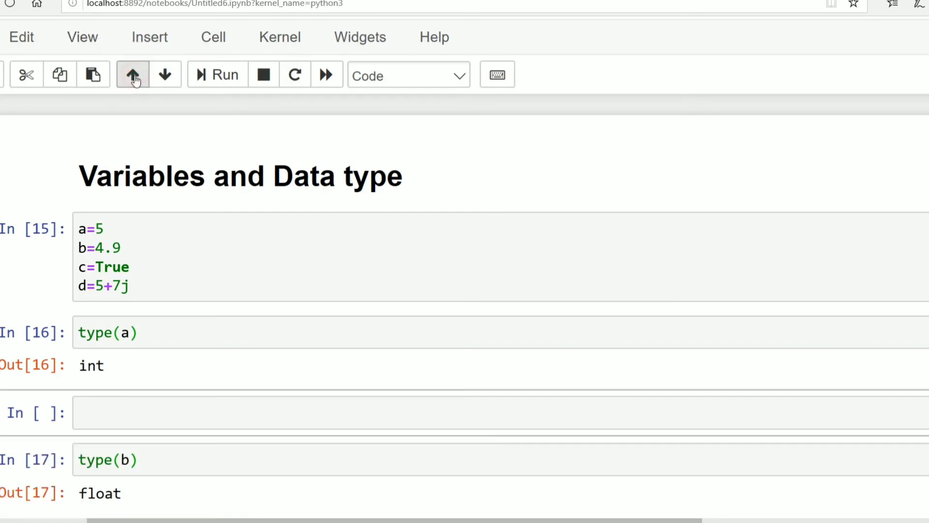
text(t)
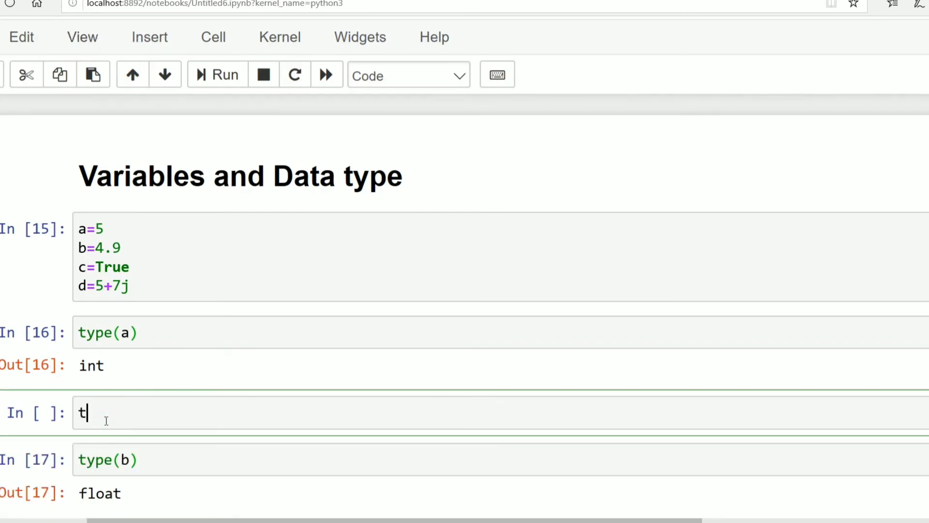
text(ype)
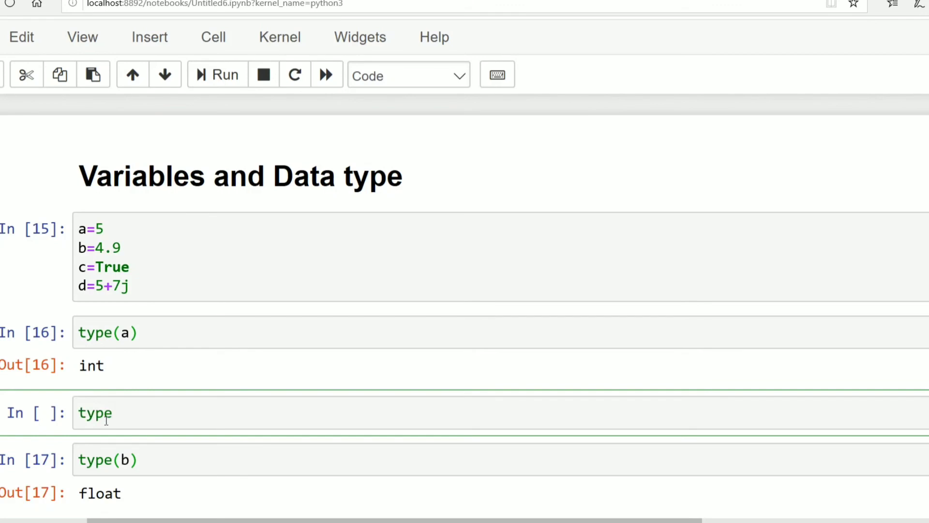
text(())
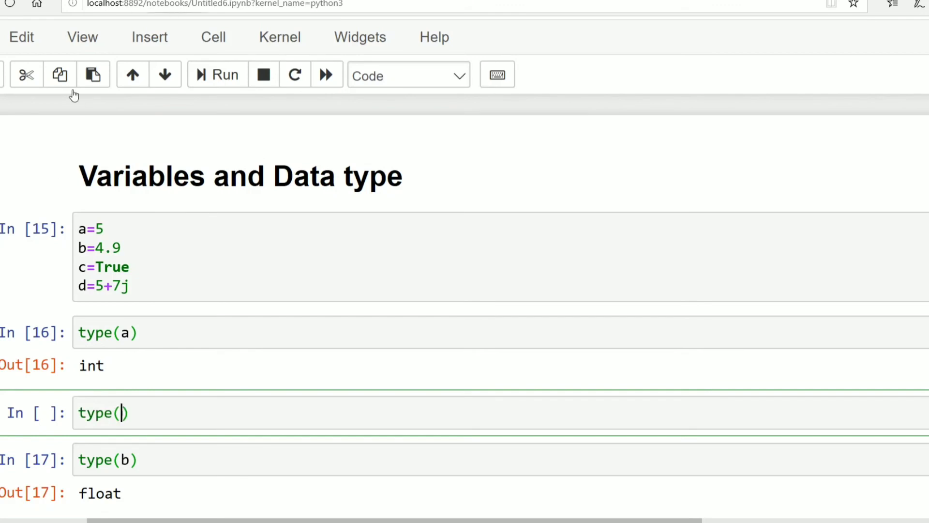
mouse_move(142, 98)
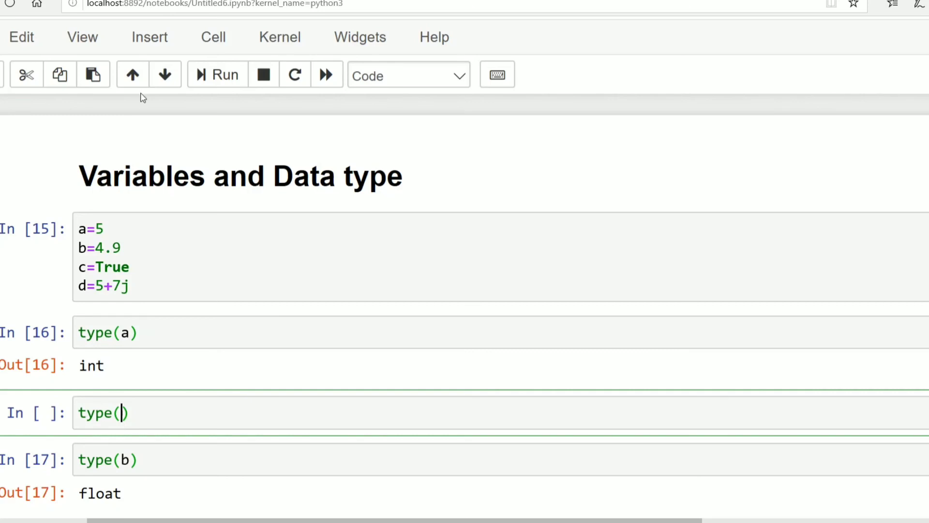
mouse_move(251, 438)
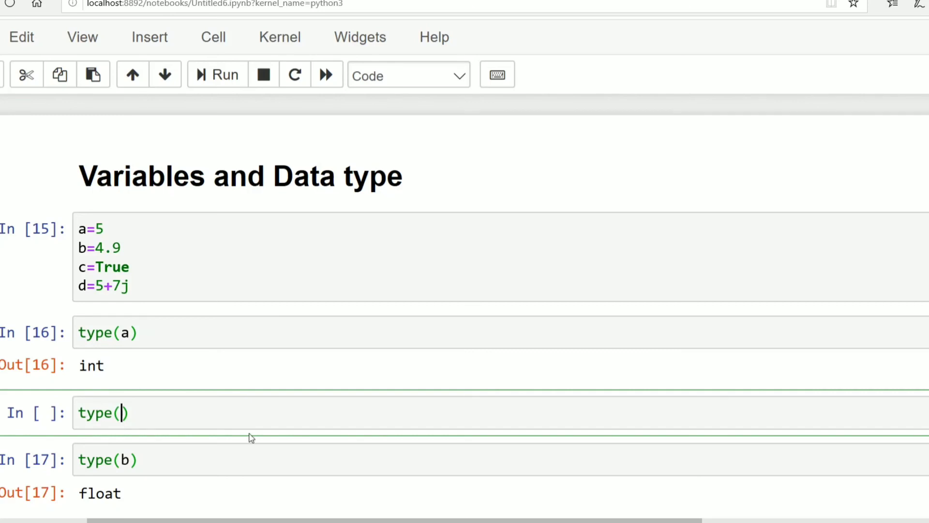
text(d)
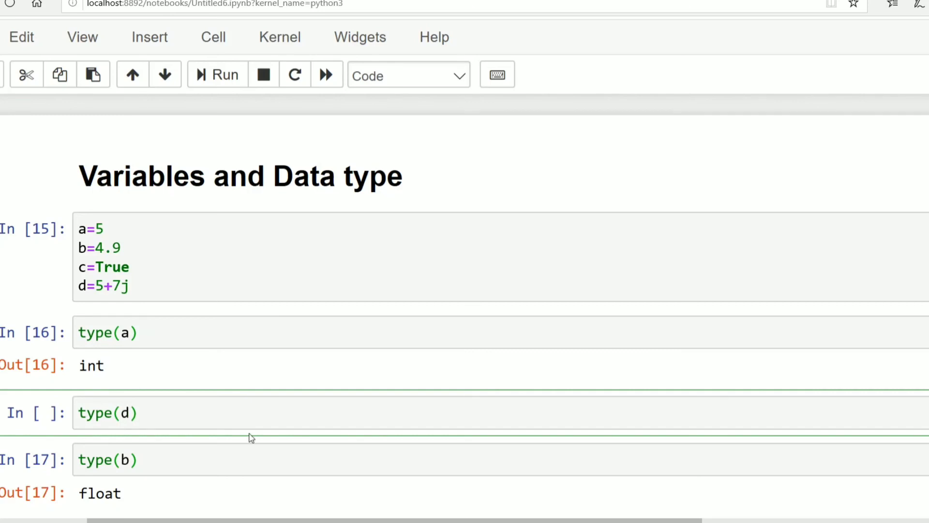
click(217, 74)
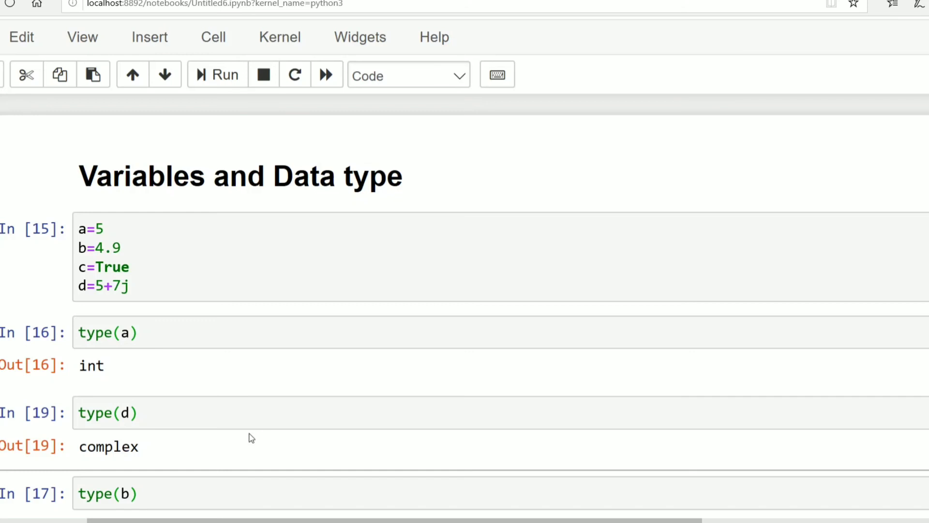
mouse_move(87, 209)
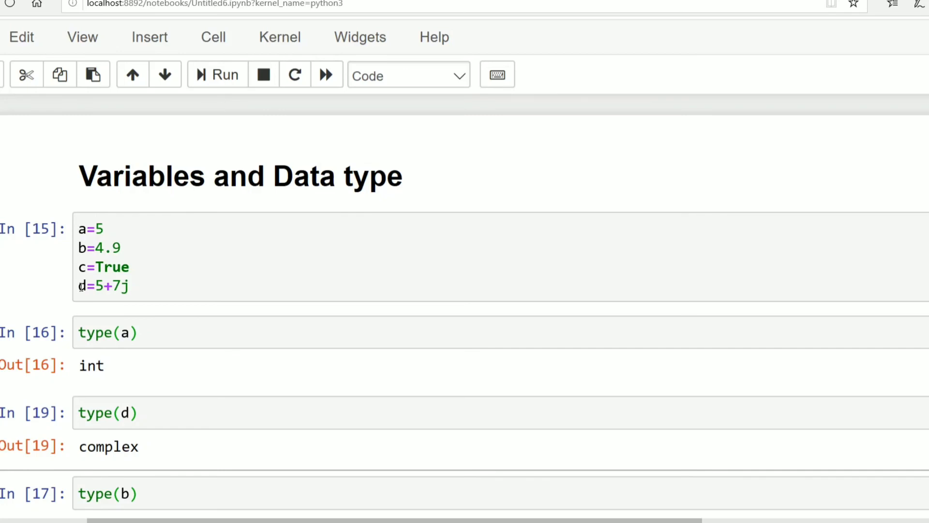
mouse_move(783, 240)
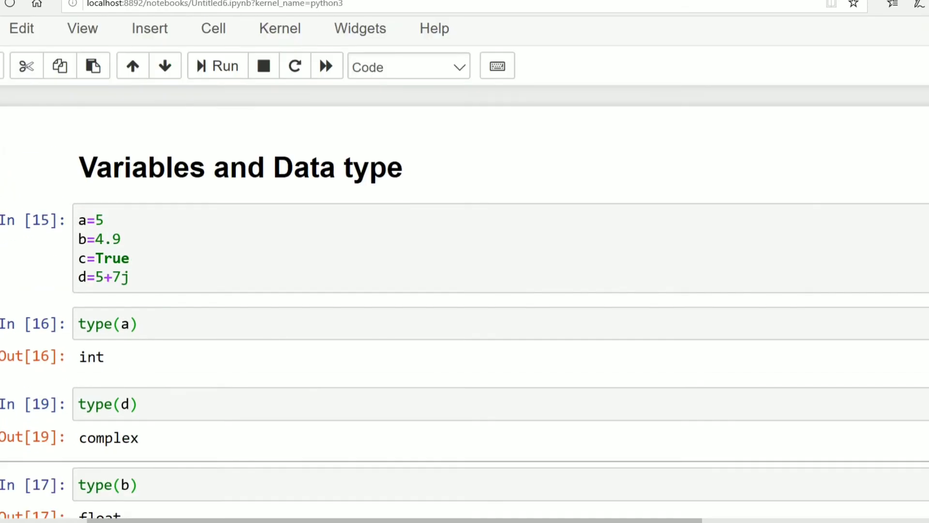
mouse_move(183, 390)
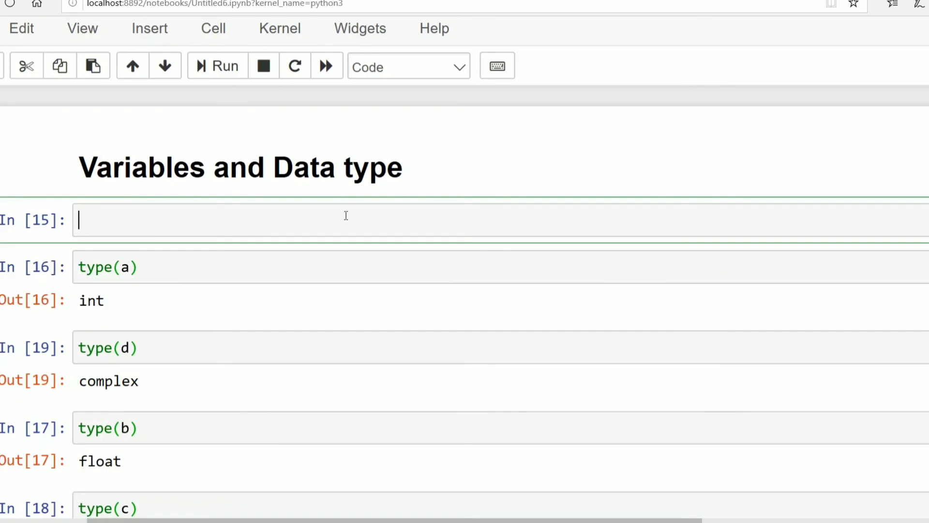
- Replace the first cell's assignments with a=input() and b=input() lines
text(a=)
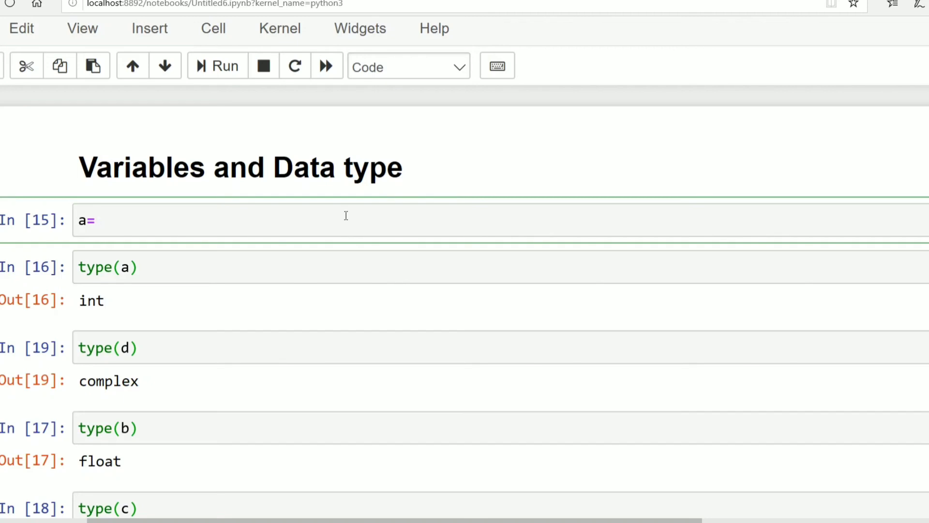
text(inp)
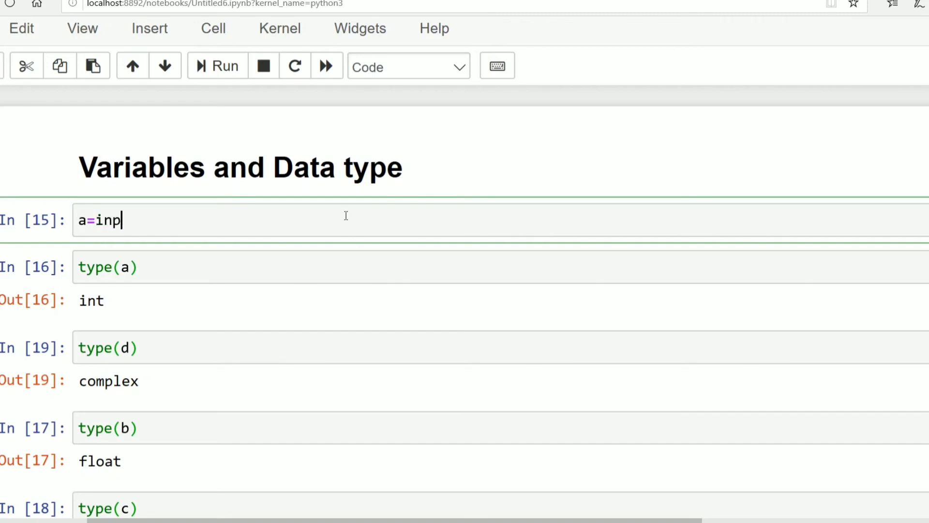
text(ut())
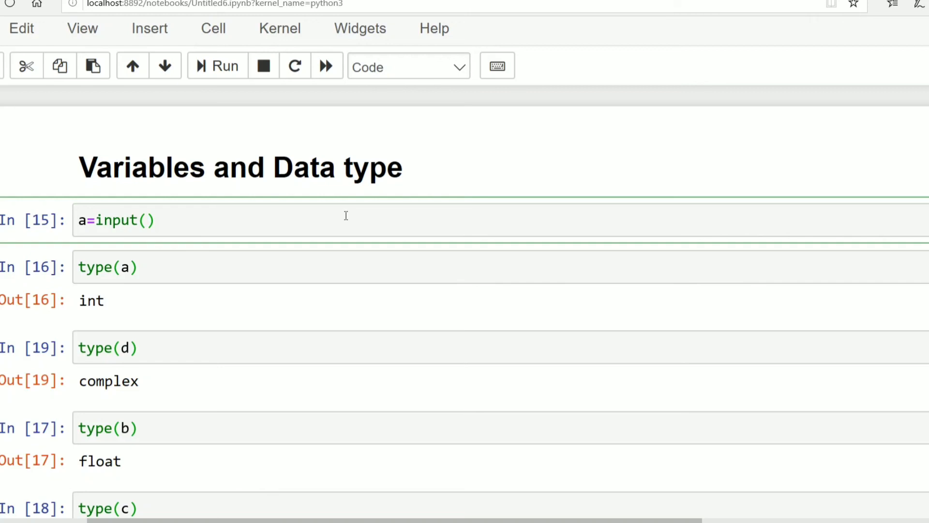
click(158, 219)
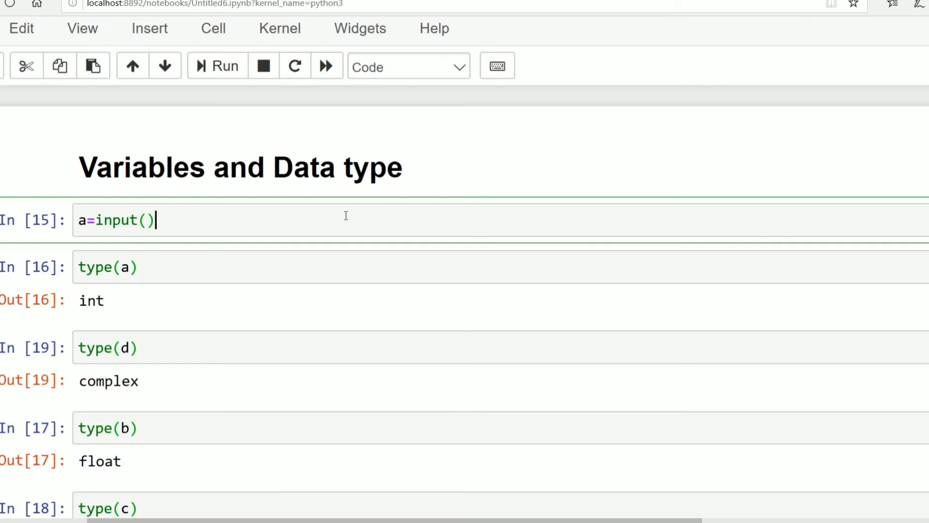
text(b)
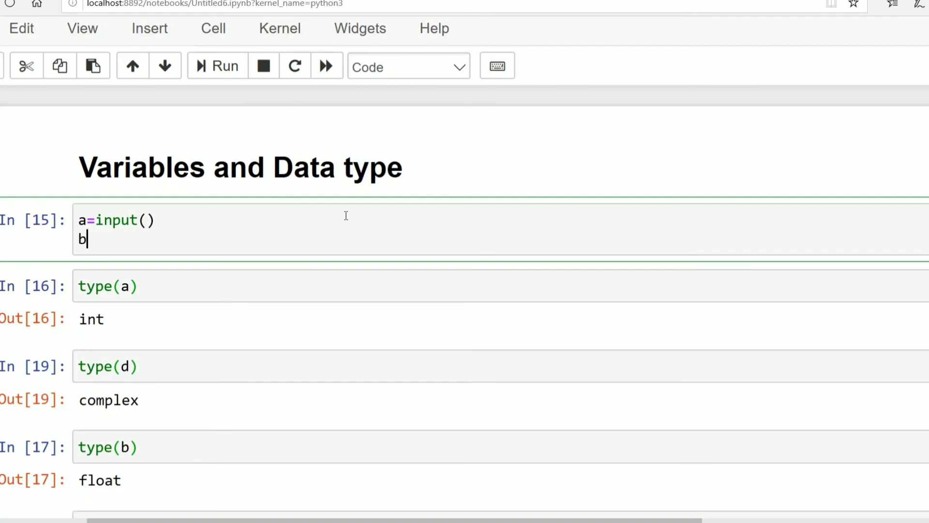
text(=inpu)
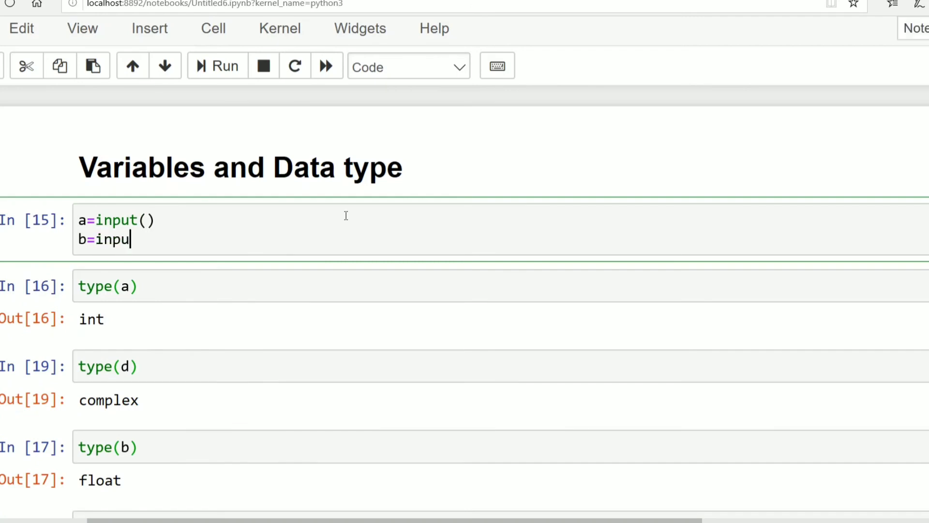
text(t())
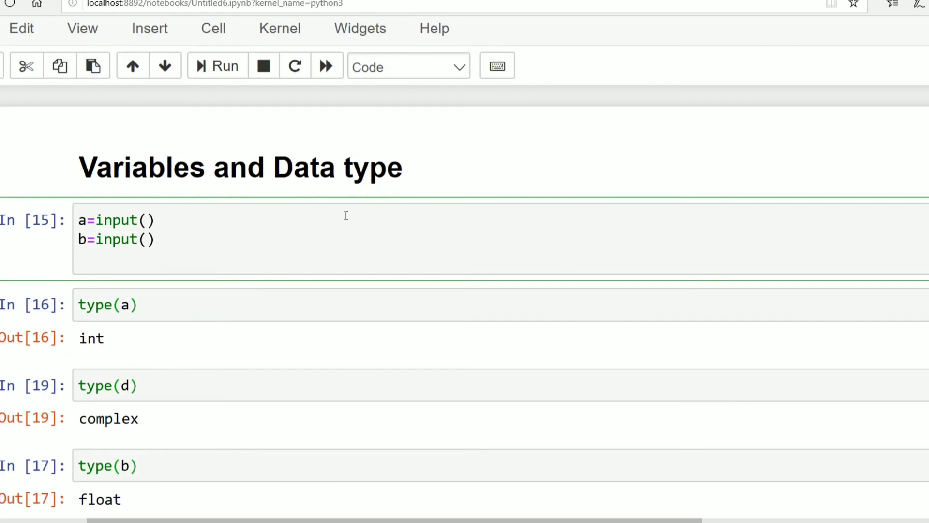
- Add the lines c=a+b and print(c) below the inputs
text(c=a+)
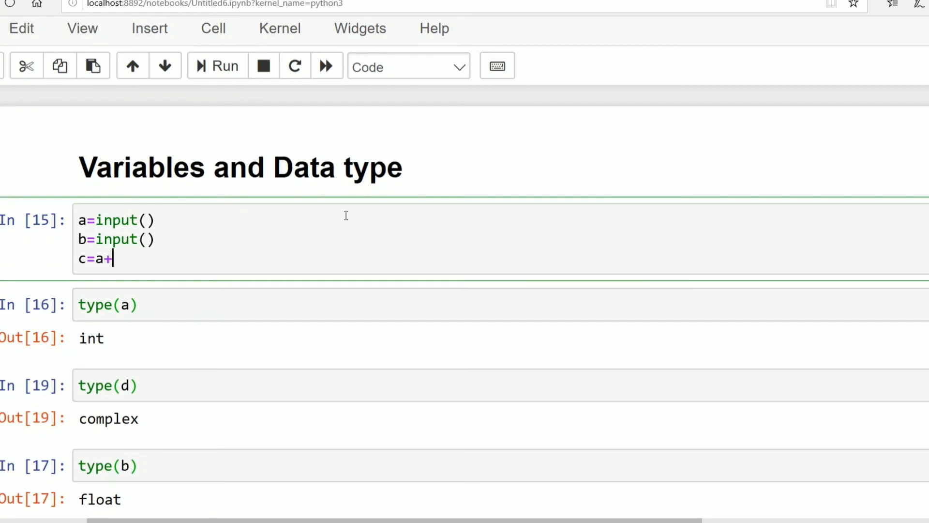
text(b)
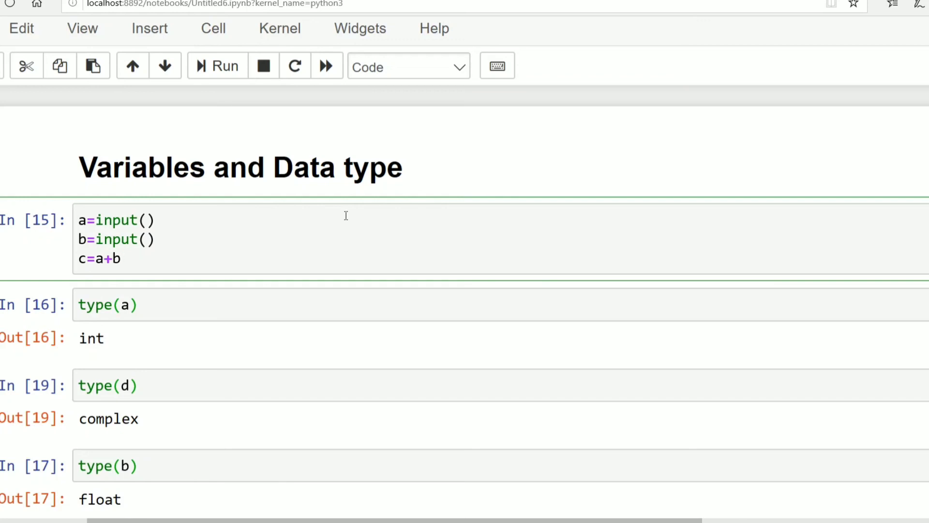
text(pr)
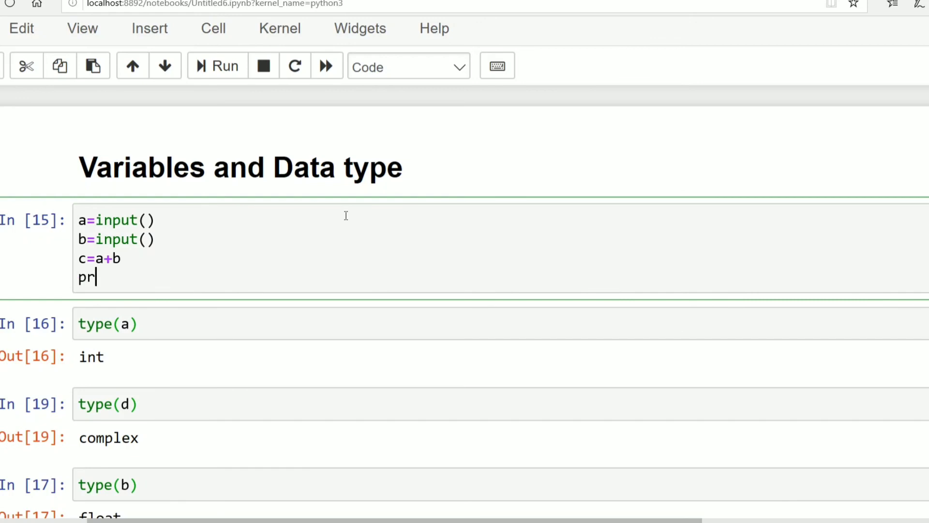
text(int()
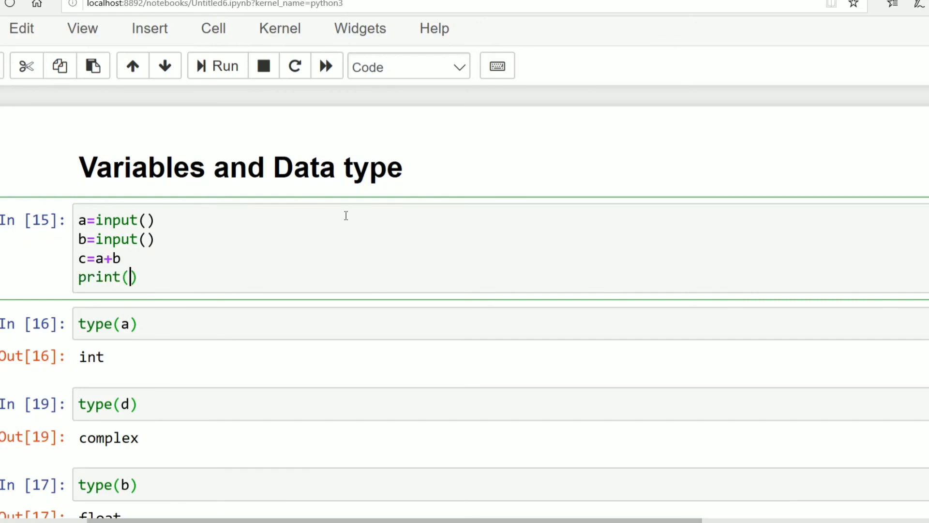
text(c)
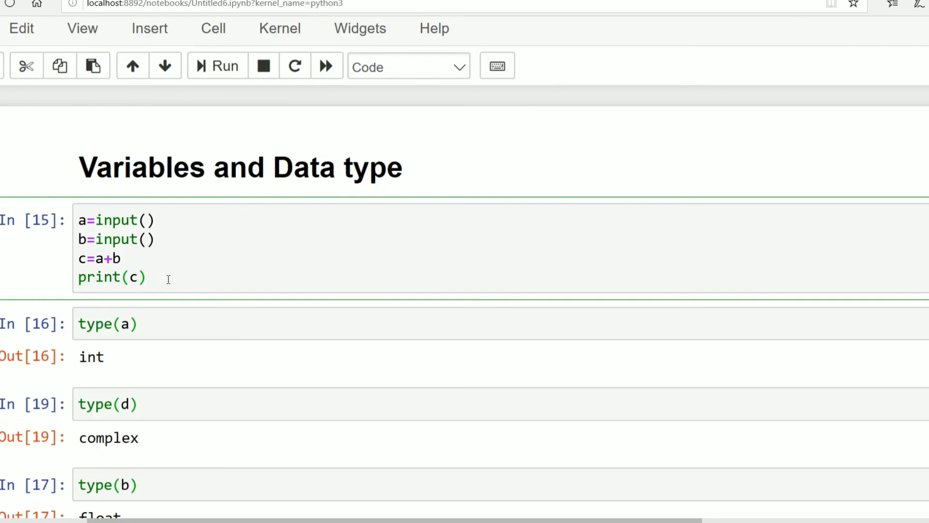
- Run the addition cell and enter the inputs 12 and 34
click(216, 66)
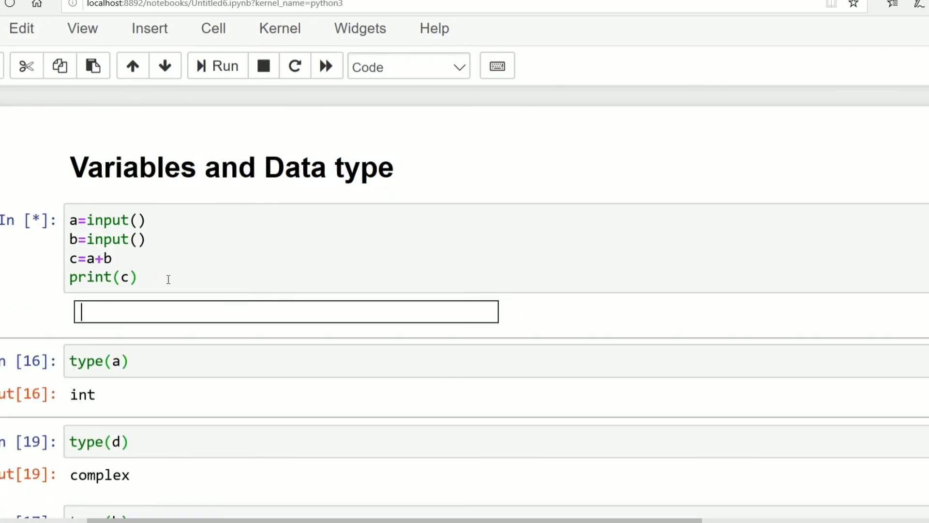
text(12)
text(34)
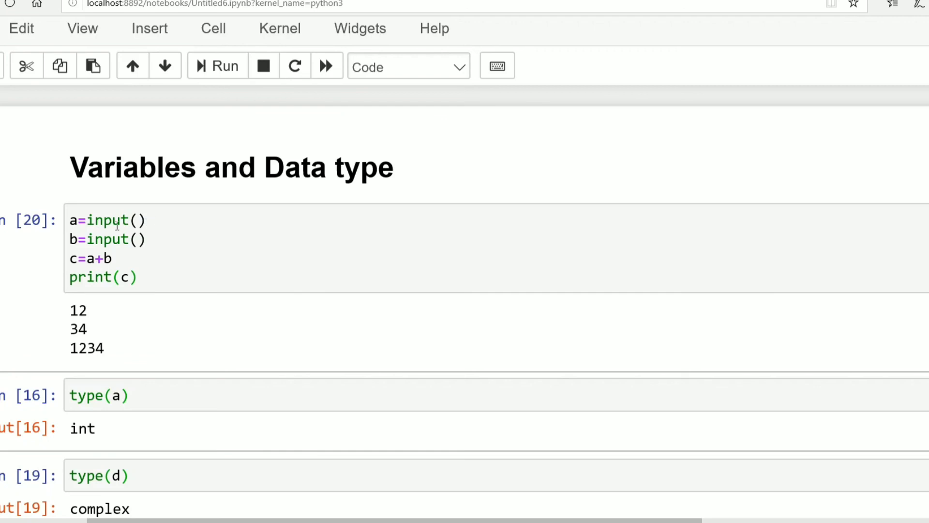
mouse_move(73, 251)
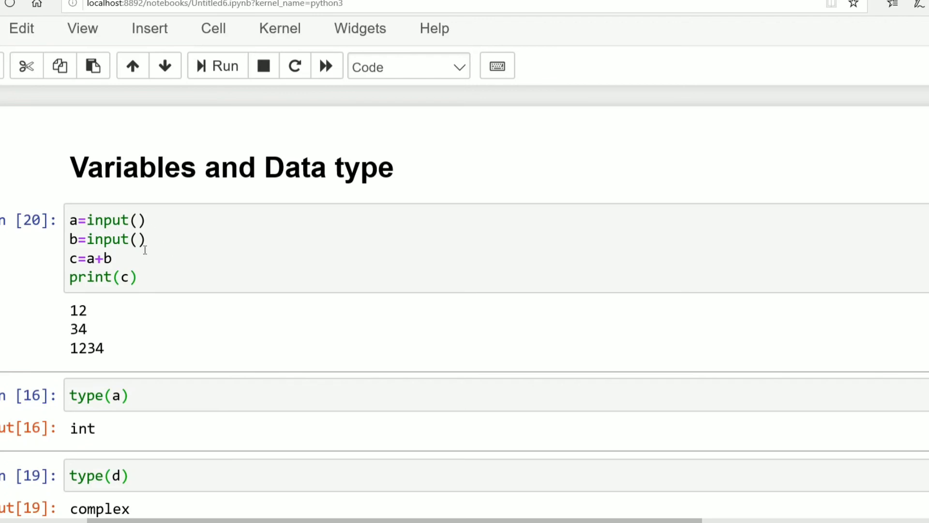
mouse_move(84, 222)
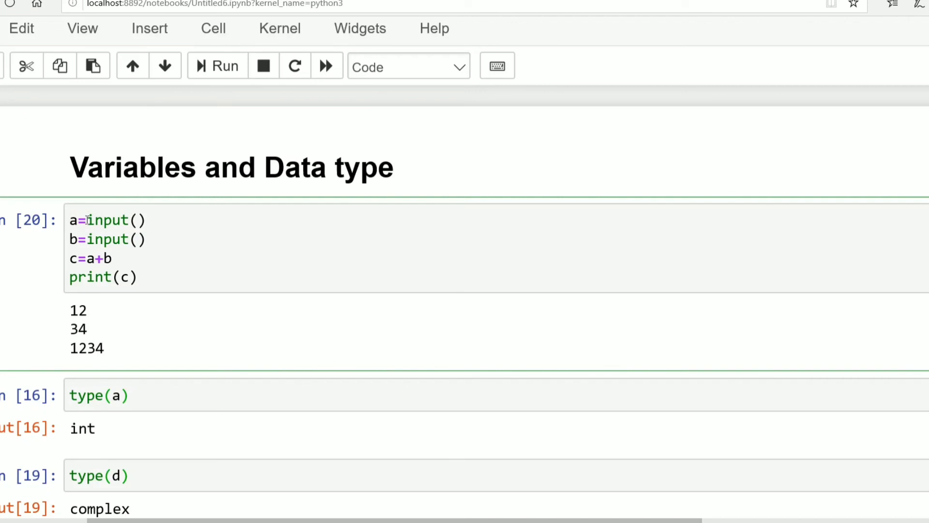
- Wrap both input() calls in int() and rerun the cell
text(int()
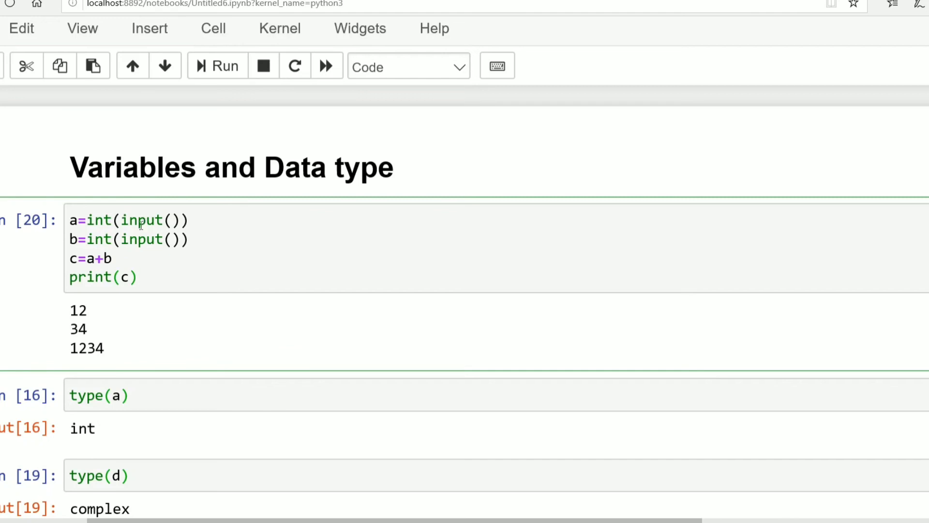
click(137, 277)
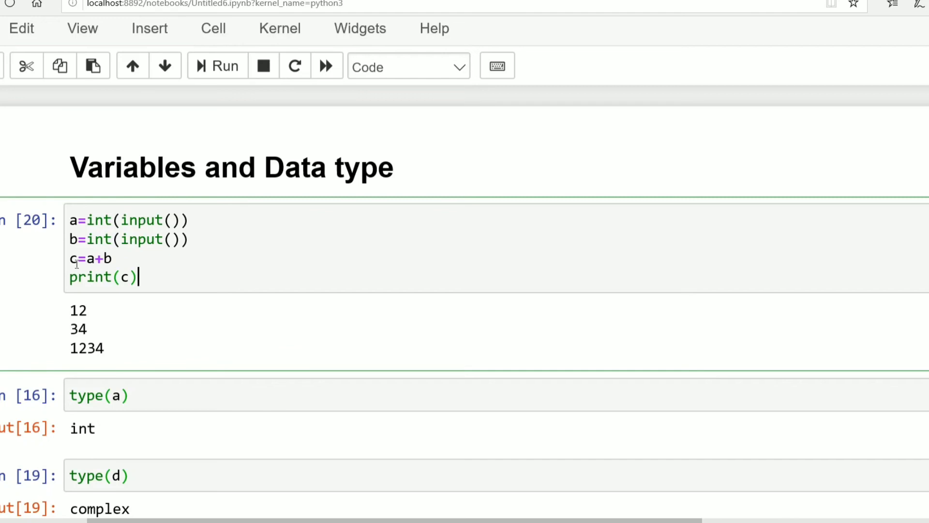
mouse_move(164, 271)
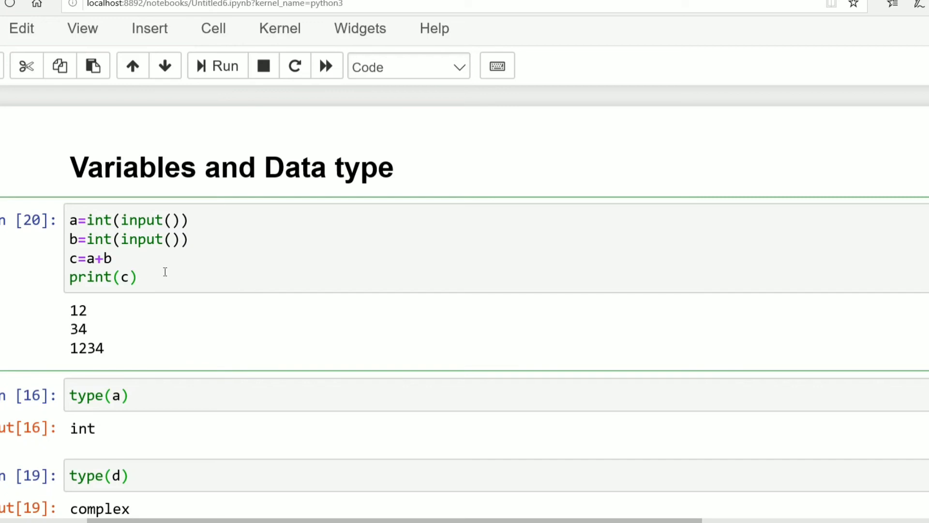
click(217, 66)
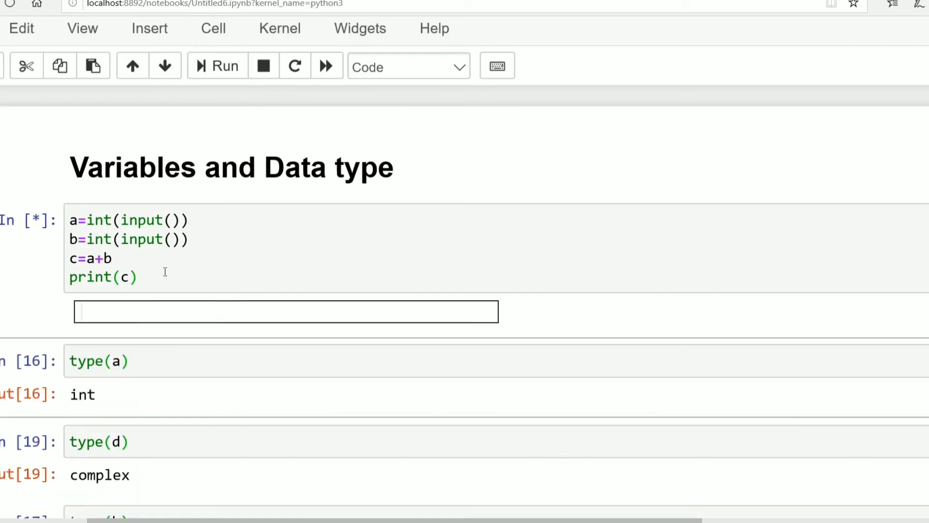